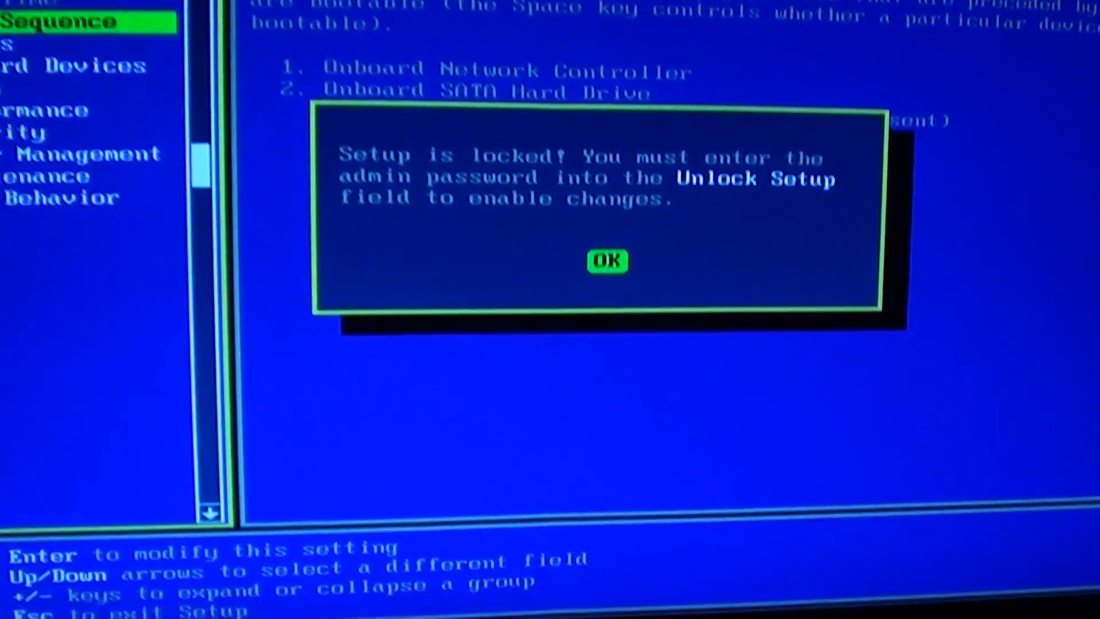
Dismiss the setup-locked warning and review the Boot Sequence device list
{"action": "left_click", "coordinate": [607, 260]}
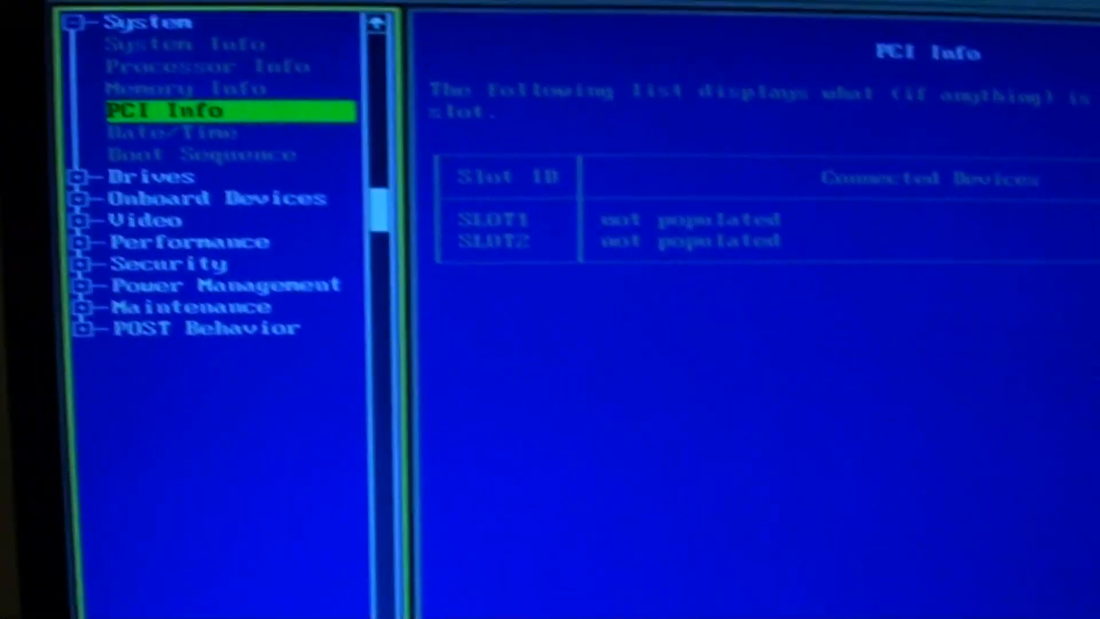
{"action": "key", "text": "Down"}
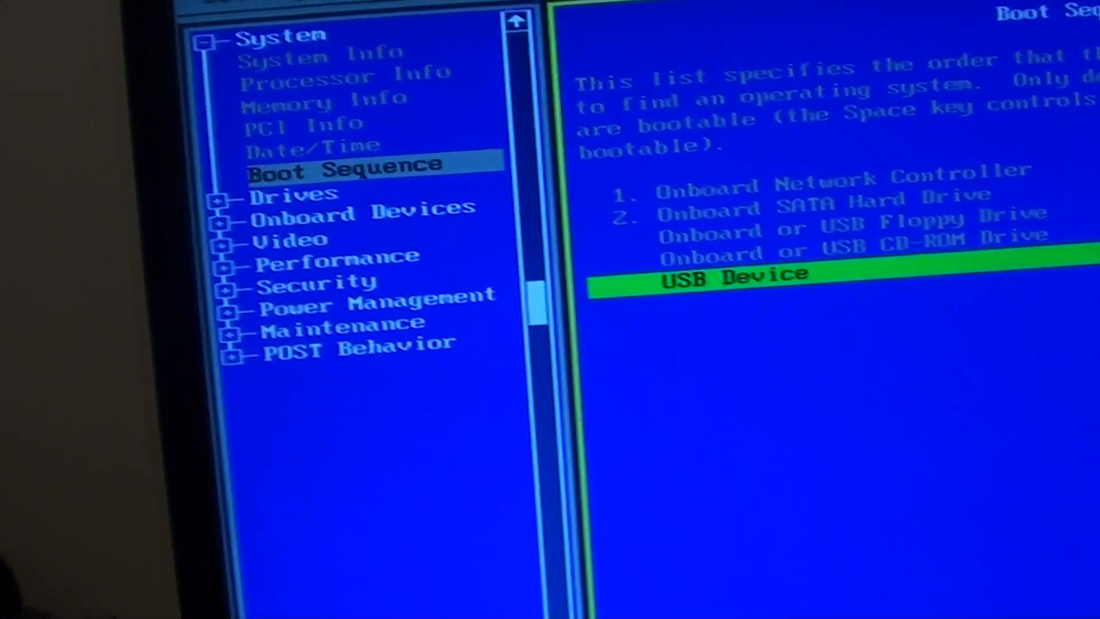
{"action": "key", "text": "Up"}
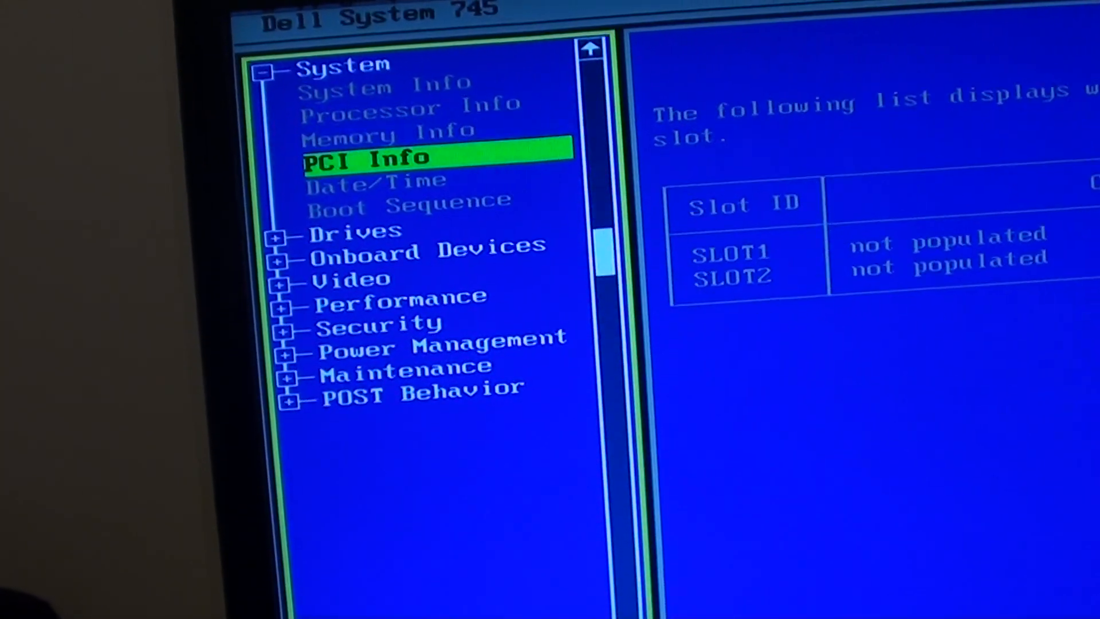
Expand the Security group and step through Admin, Drive 0 and System Password pages
{"action": "key", "text": "Down"}
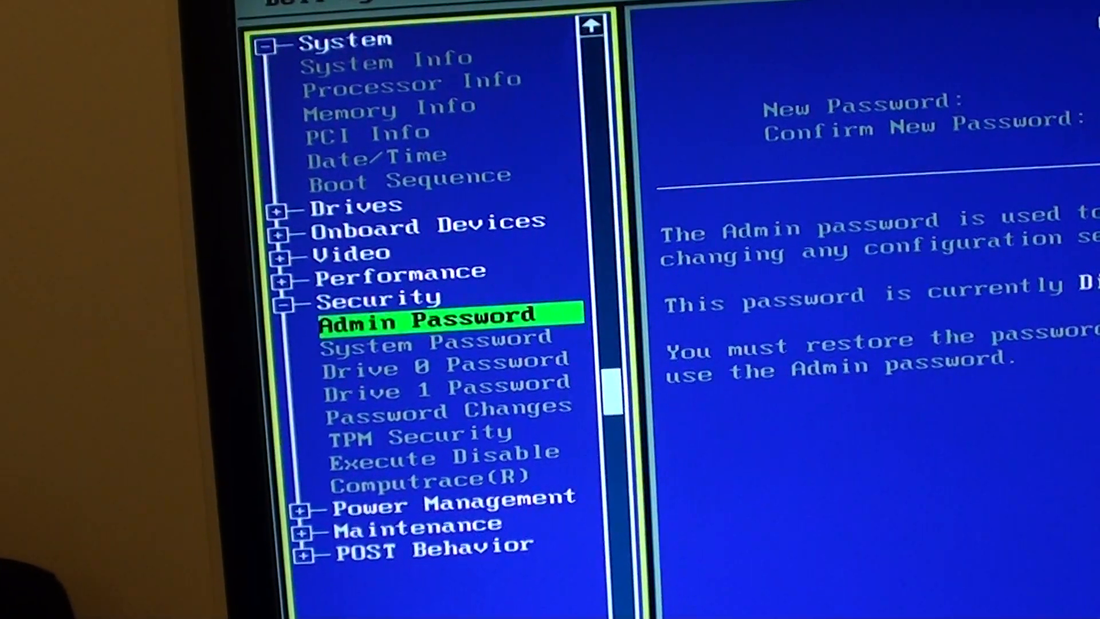
{"action": "key", "text": "down"}
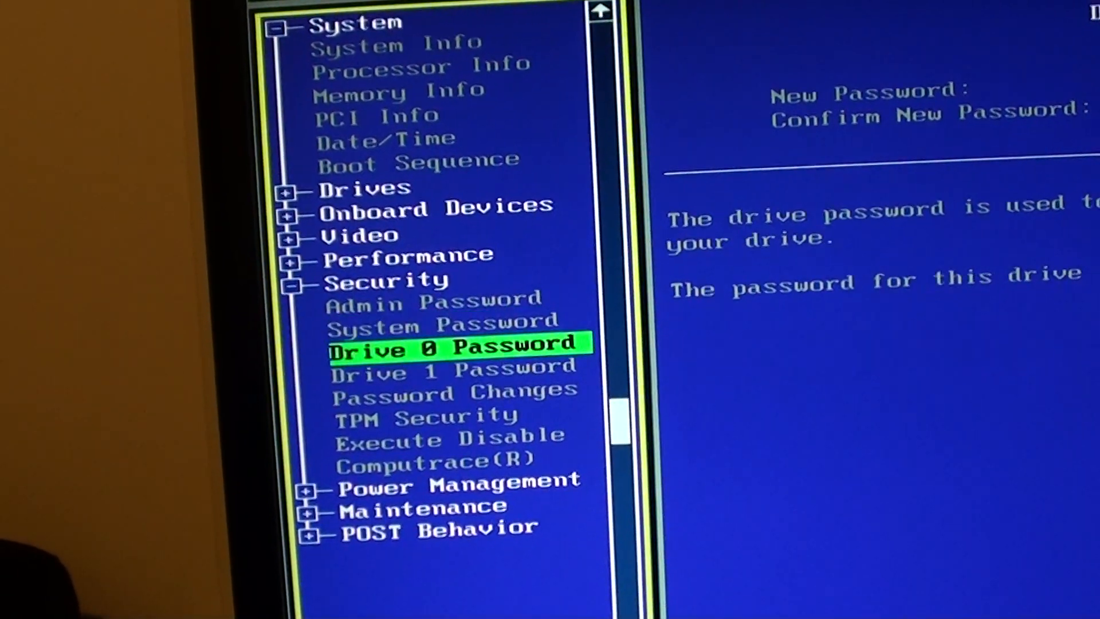
{"action": "key", "text": "up"}
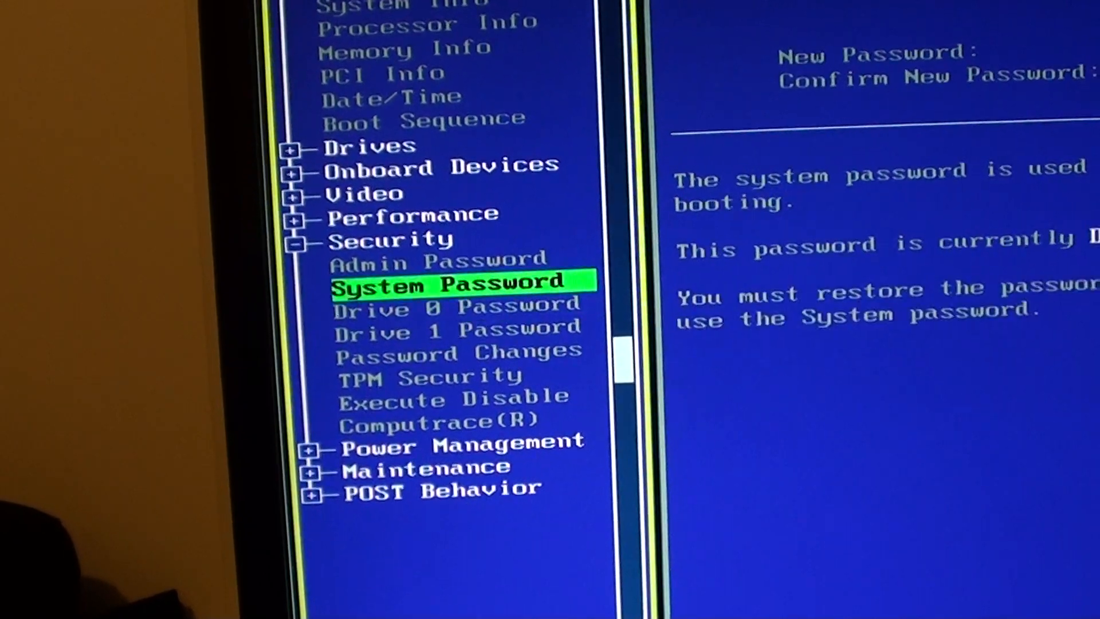